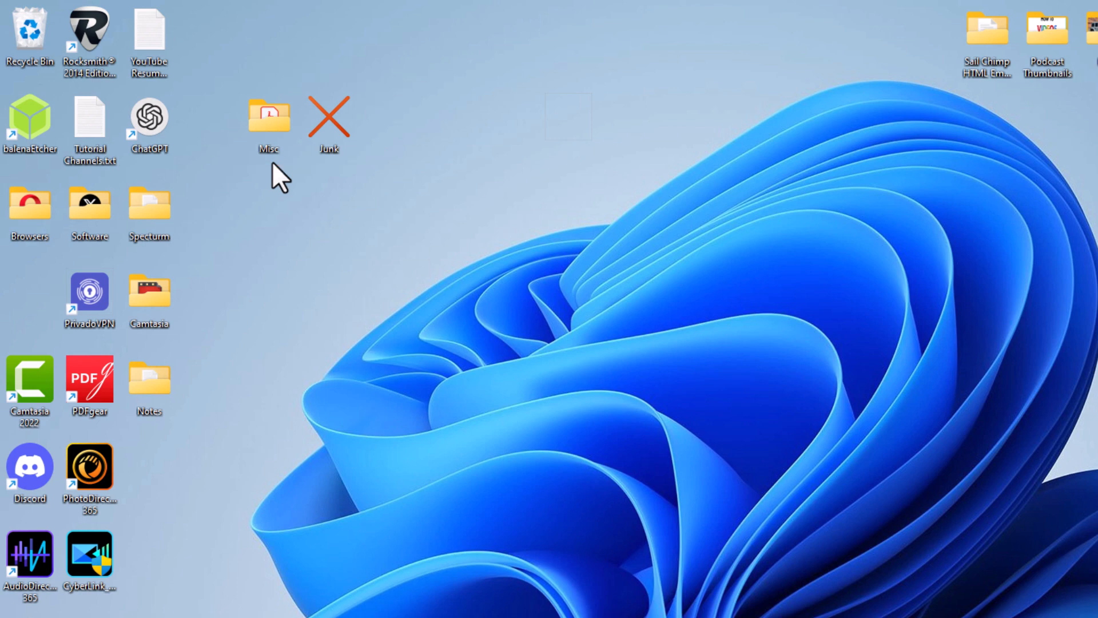
pyautogui.moveTo(345, 181)
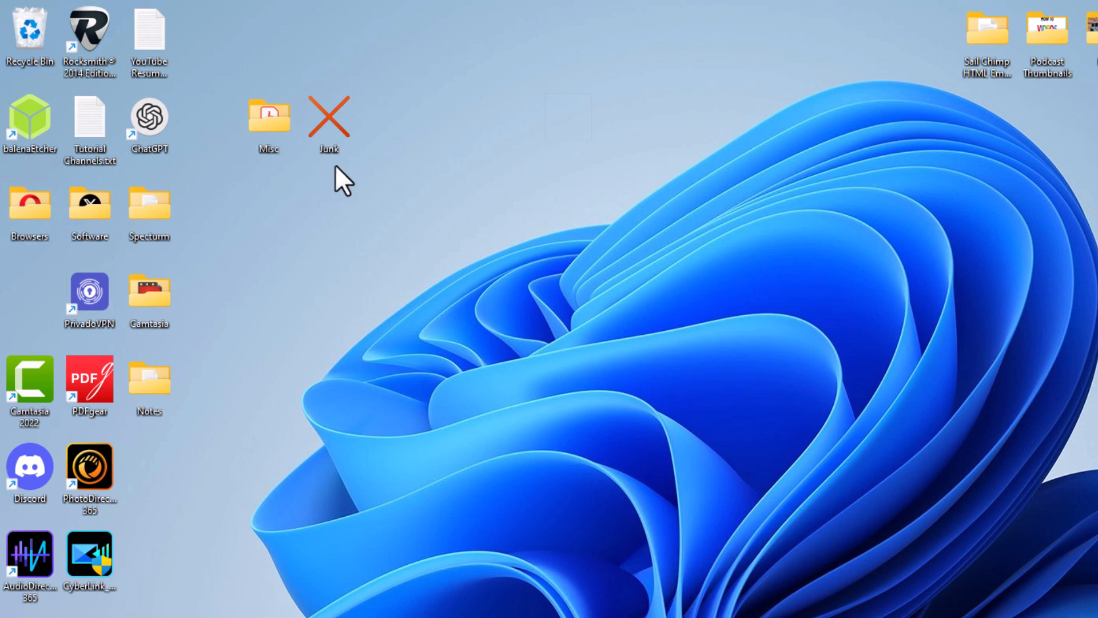
# Drag the Junk folder from beside Misc into the left column below Browsers
pyautogui.moveTo(329, 115); pyautogui.dragTo(31, 287)
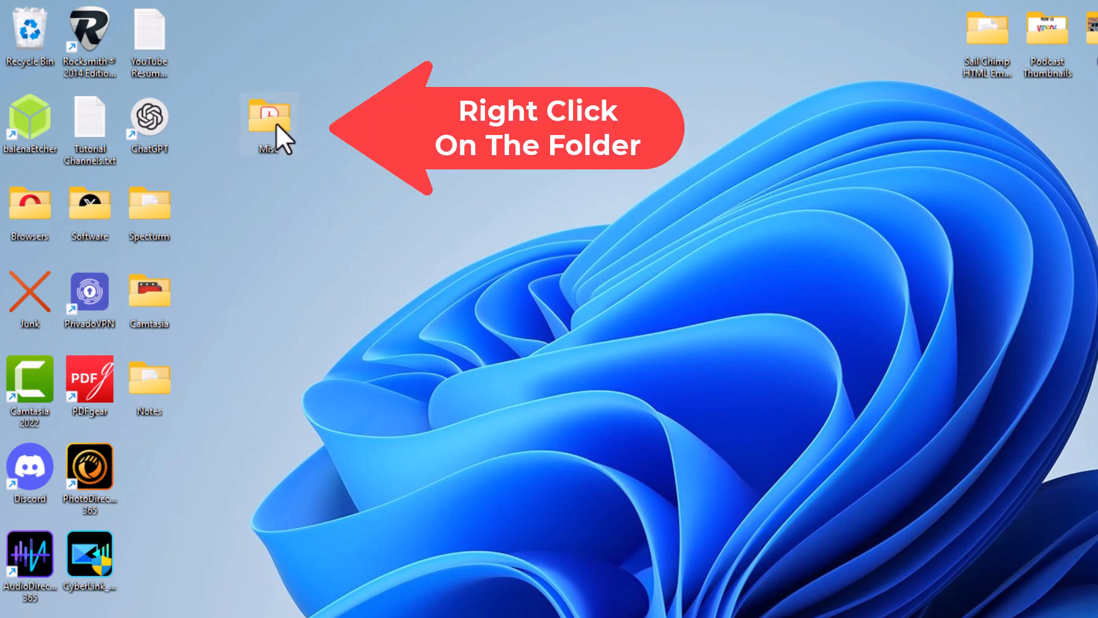
# Open Properties for the Misc desktop folder from its context menu
pyautogui.rightClick(269, 122)
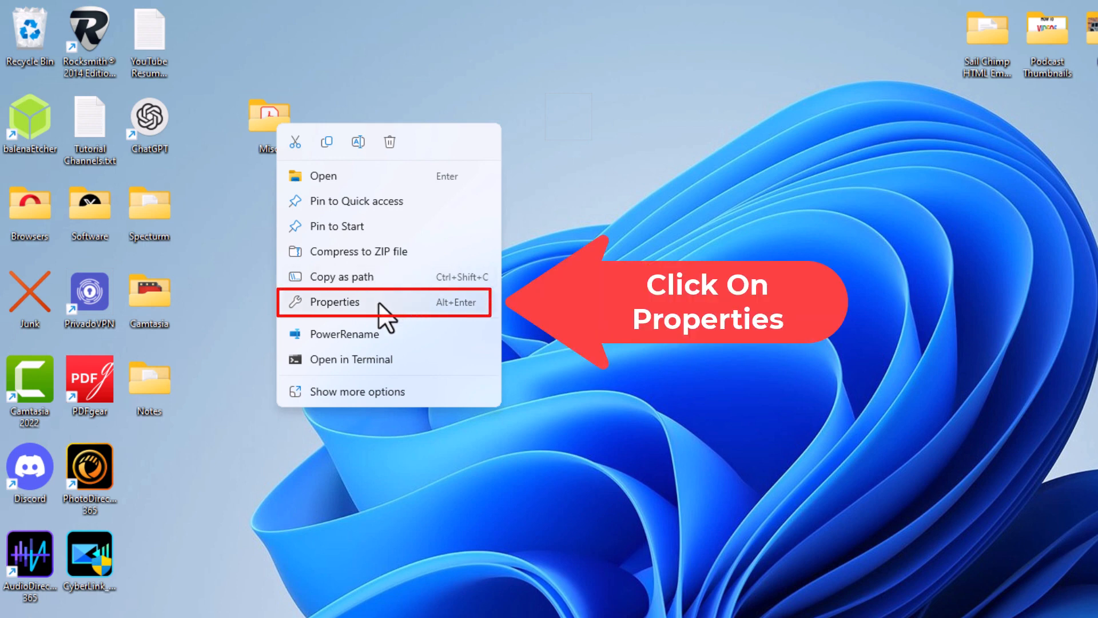
pyautogui.click(336, 301)
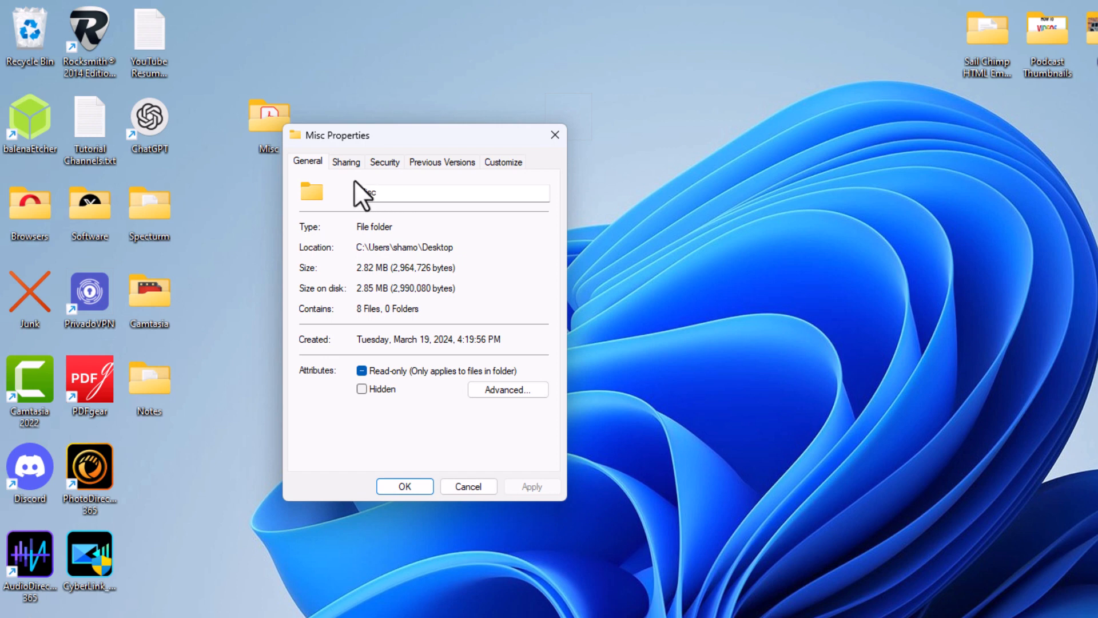
pyautogui.moveTo(510, 196)
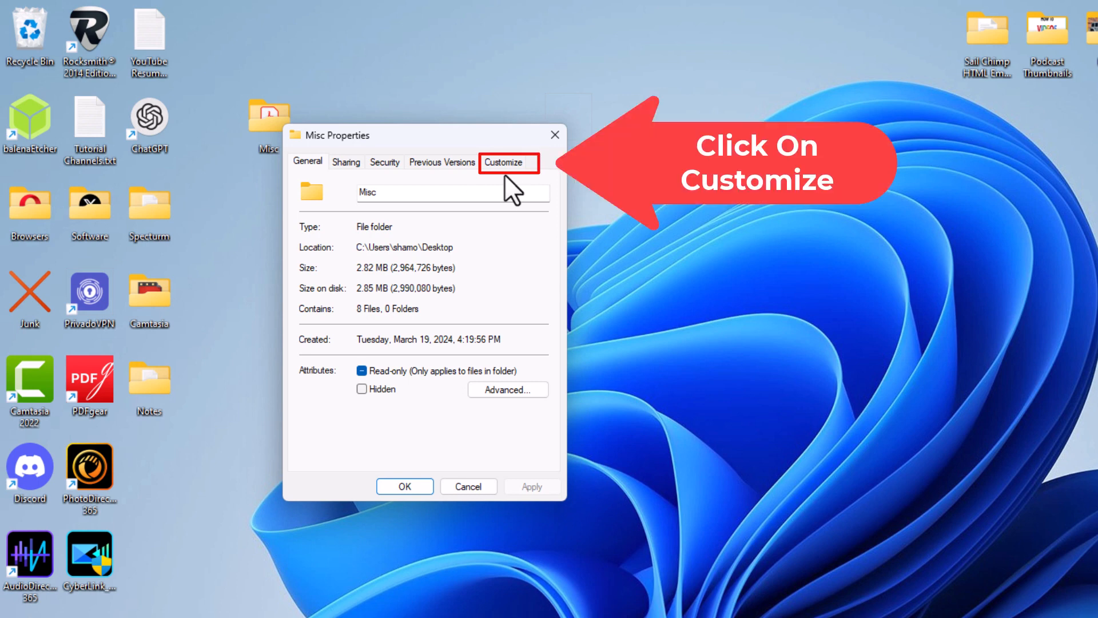
# Switch Misc Properties to the Customize tab
pyautogui.click(503, 162)
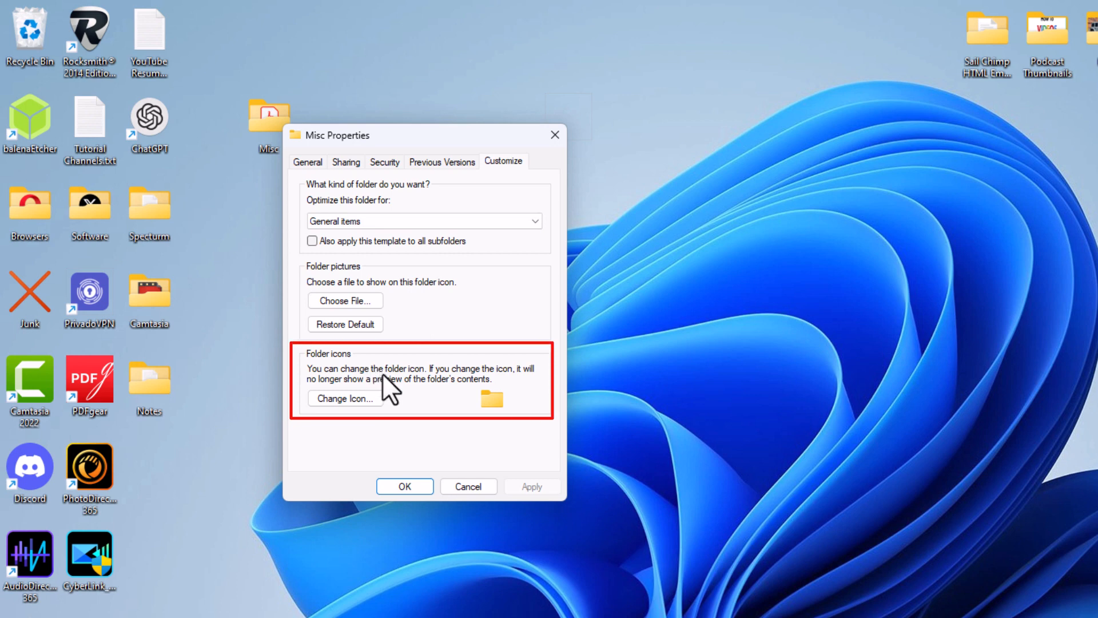
pyautogui.moveTo(420, 398)
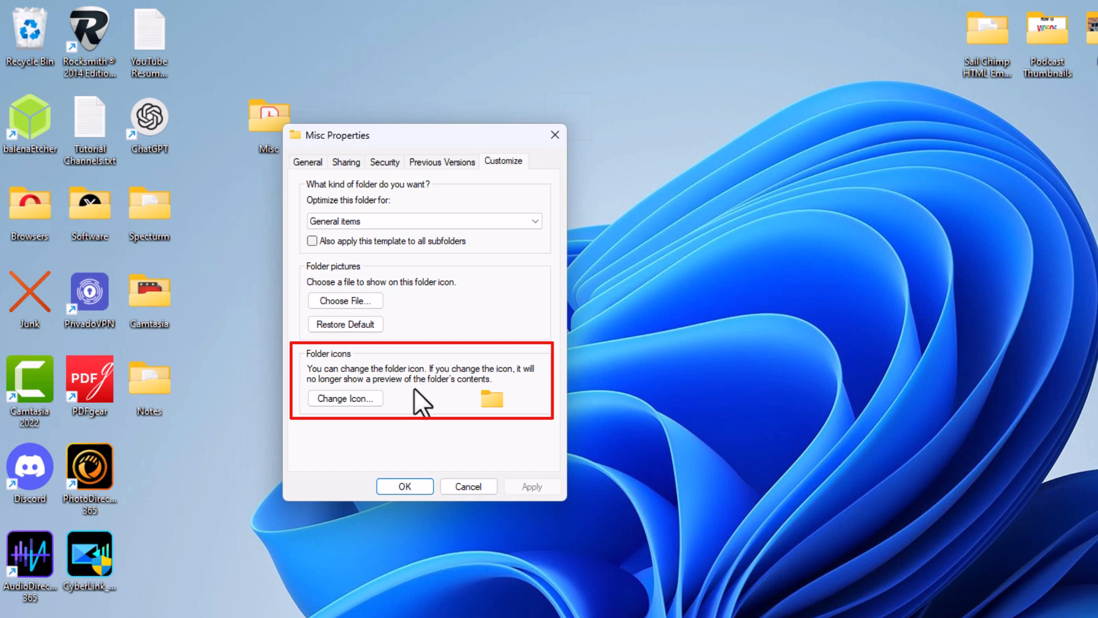
pyautogui.moveTo(420, 406)
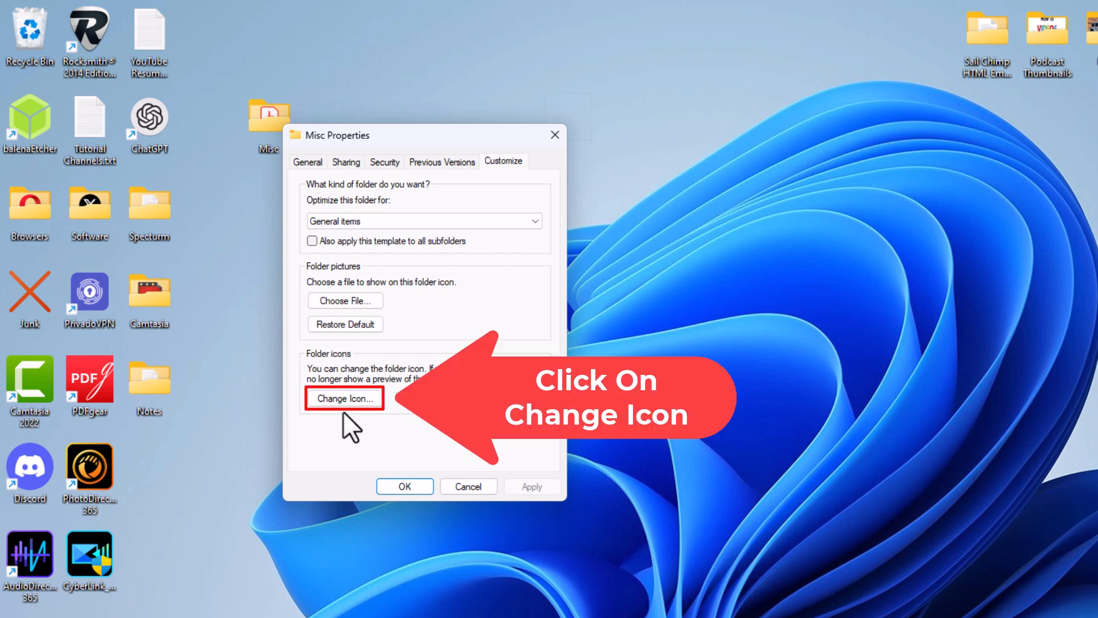
# Pick the orange check mark from the SHELL32 icon list and confirm it
pyautogui.click(343, 398)
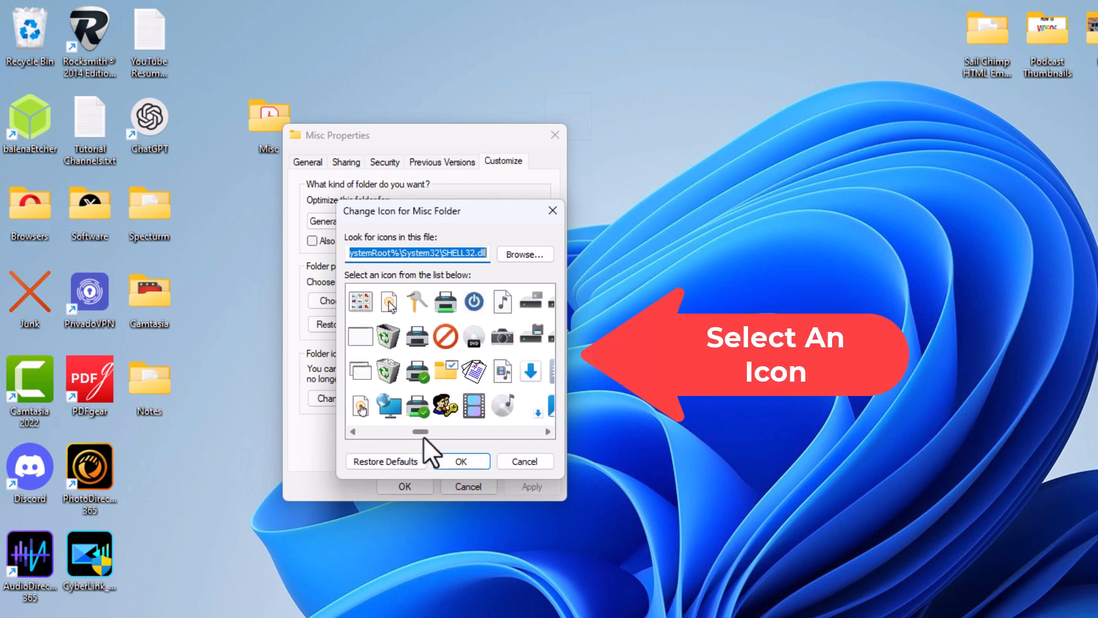
pyautogui.hscroll(3)
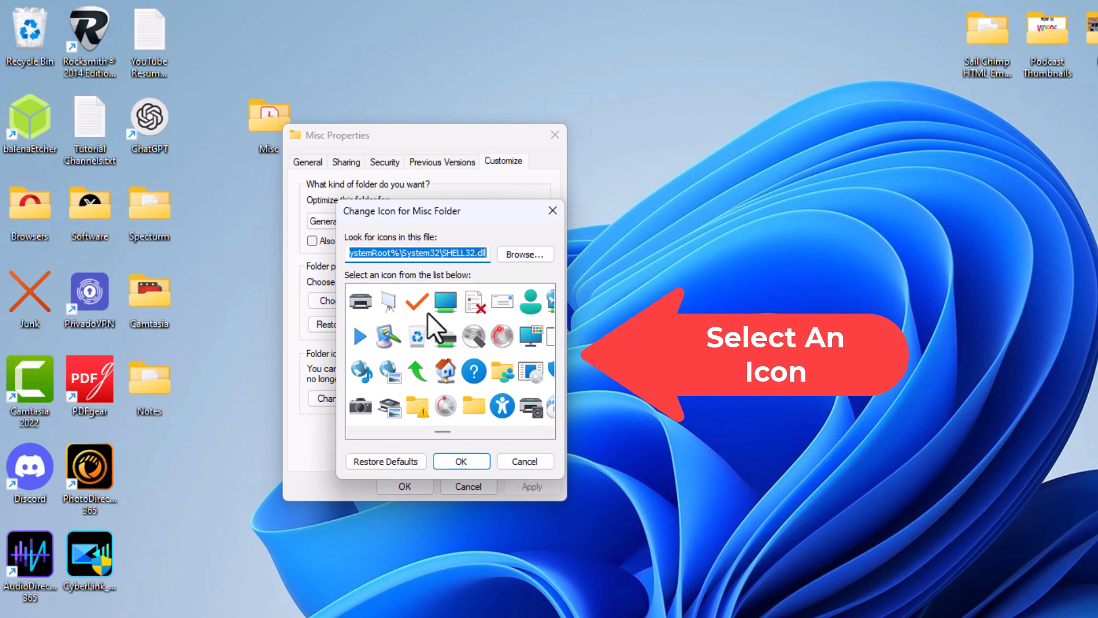
pyautogui.click(416, 302)
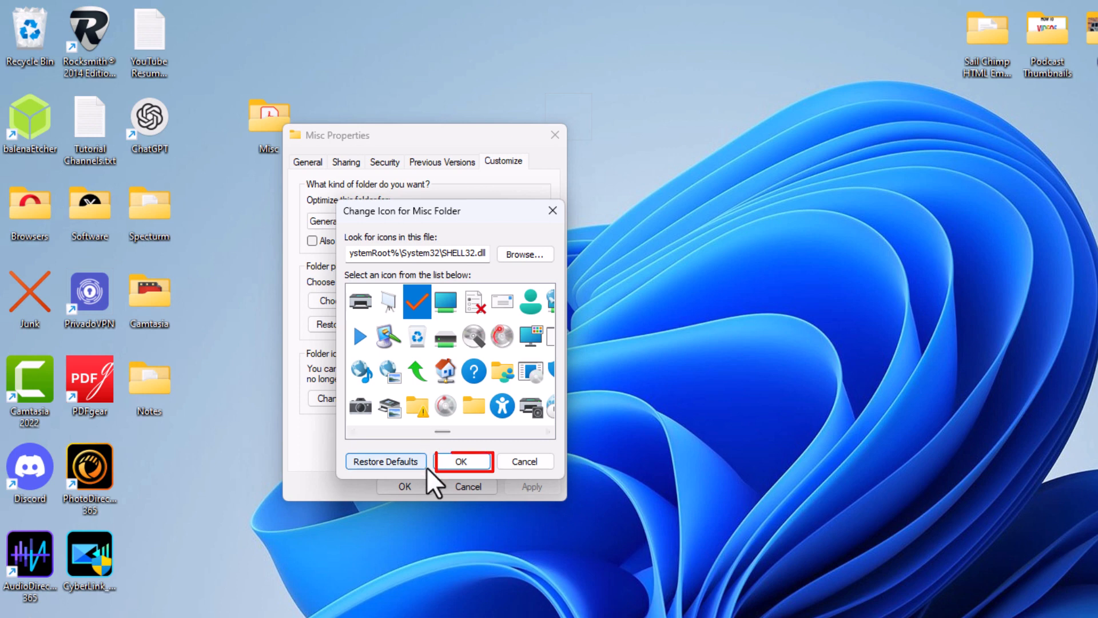
pyautogui.click(460, 461)
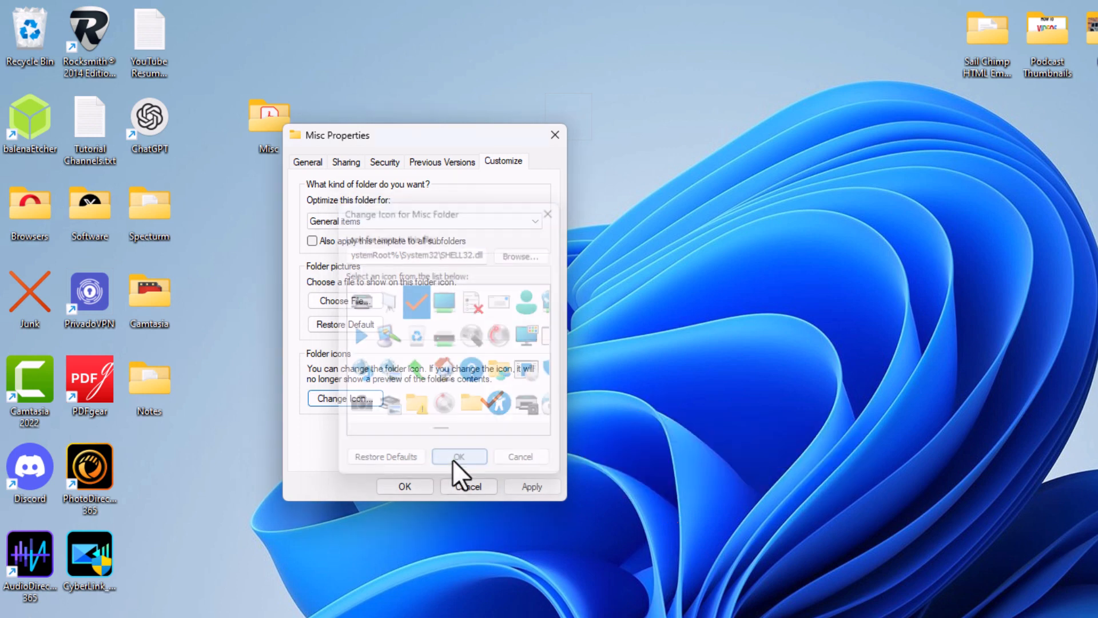
# Apply the check-mark icon to Misc and close its Properties with OK
pyautogui.click(458, 456)
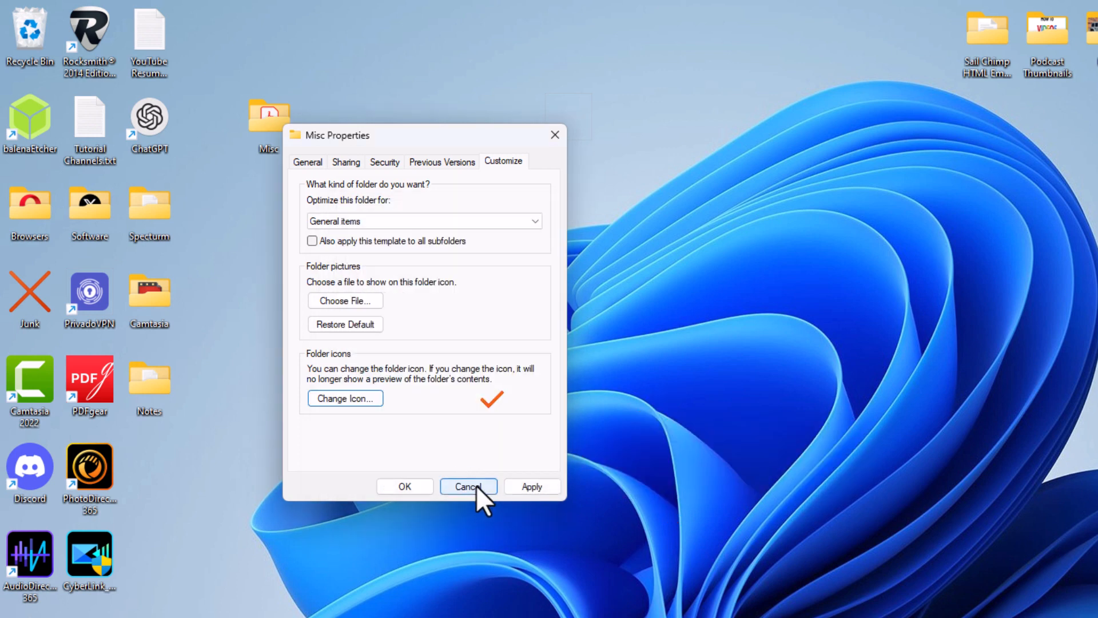
pyautogui.moveTo(533, 486)
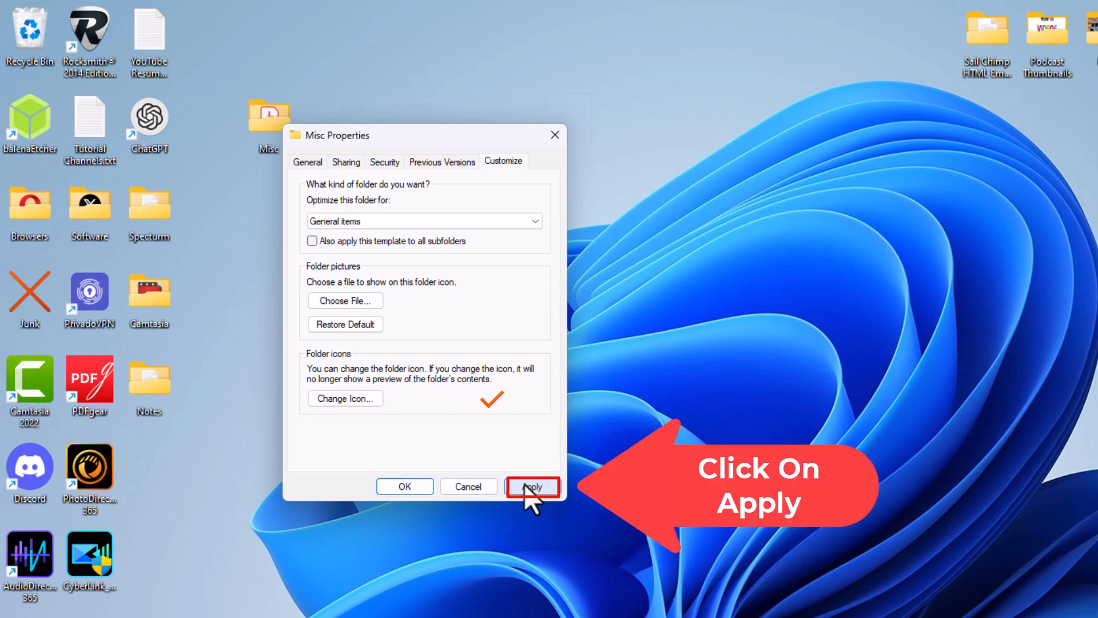
pyautogui.click(531, 486)
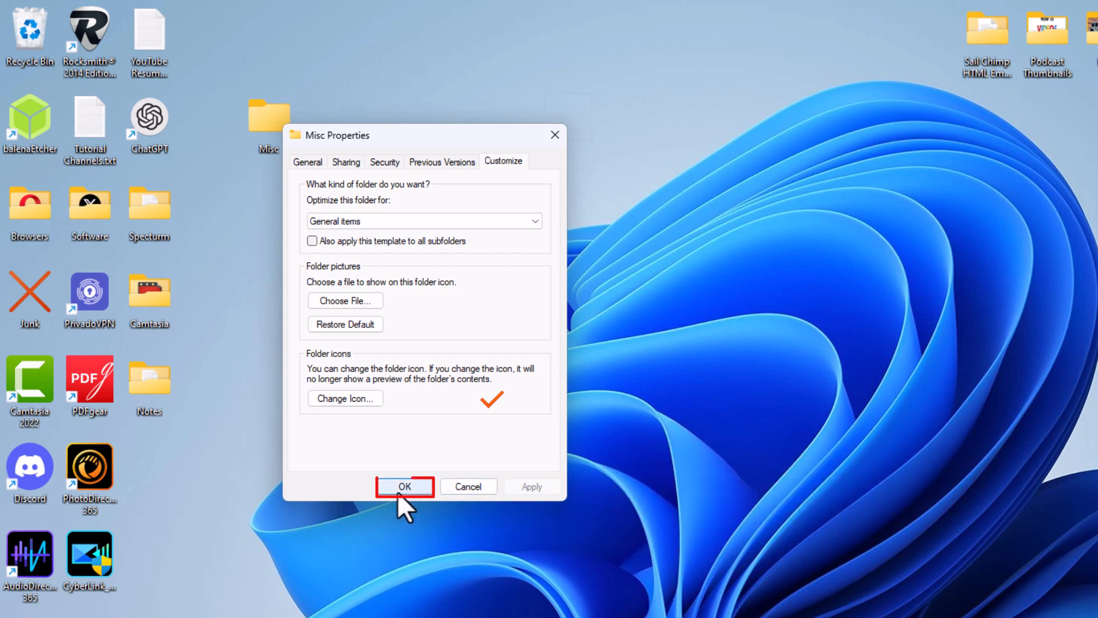
pyautogui.click(404, 486)
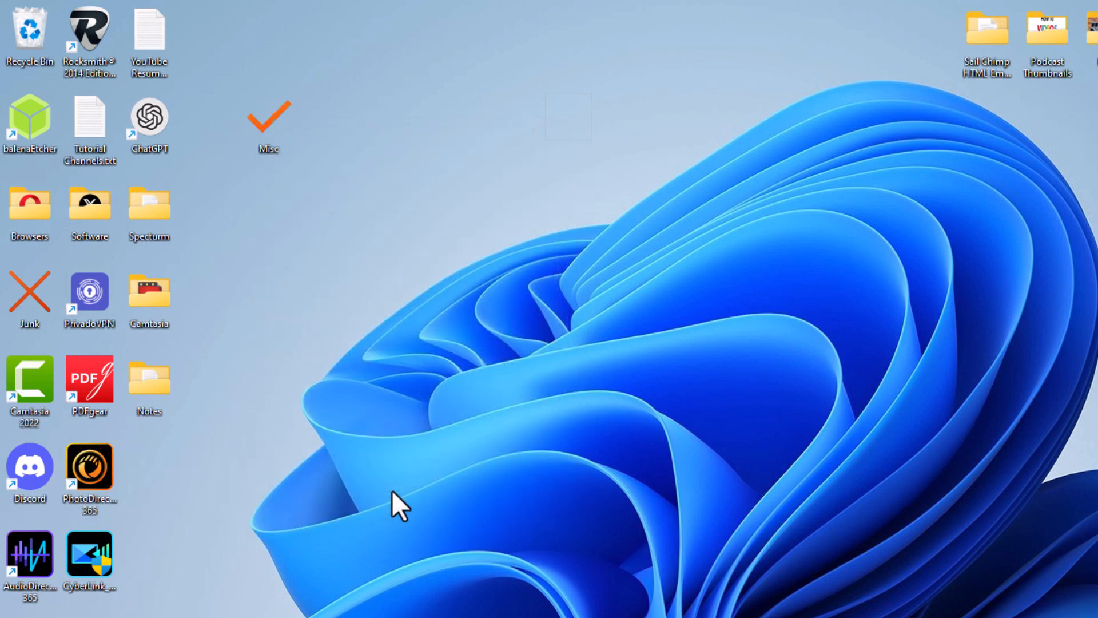